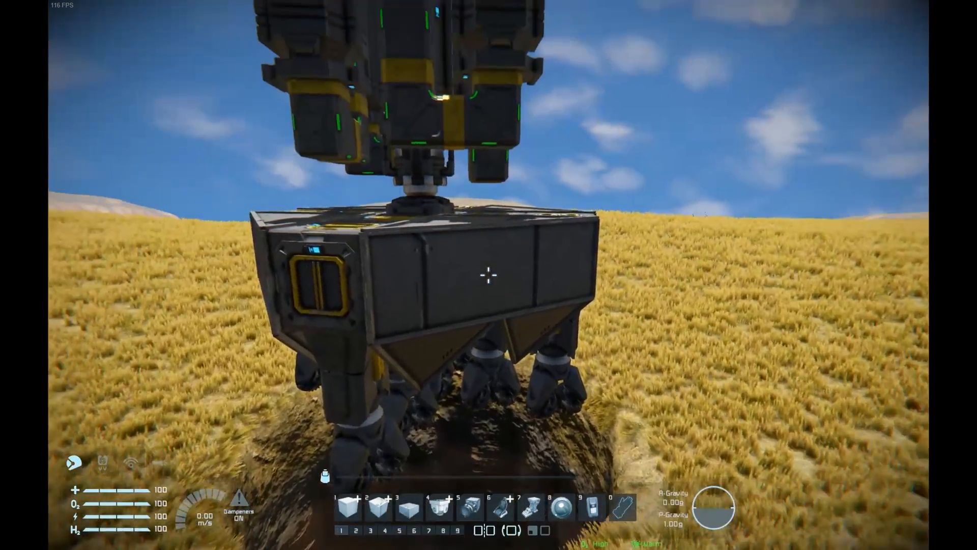
mouse_move(489, 278)
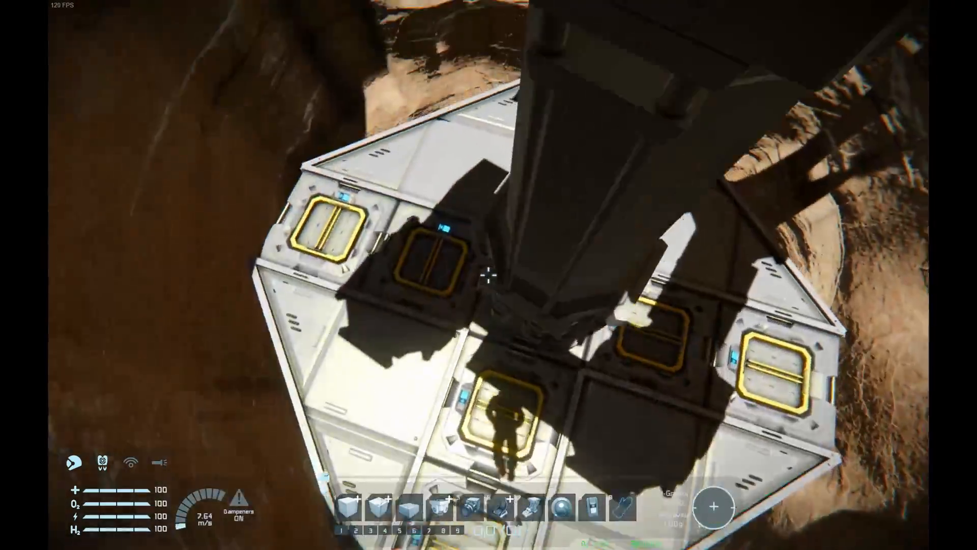
mouse_move(488, 279)
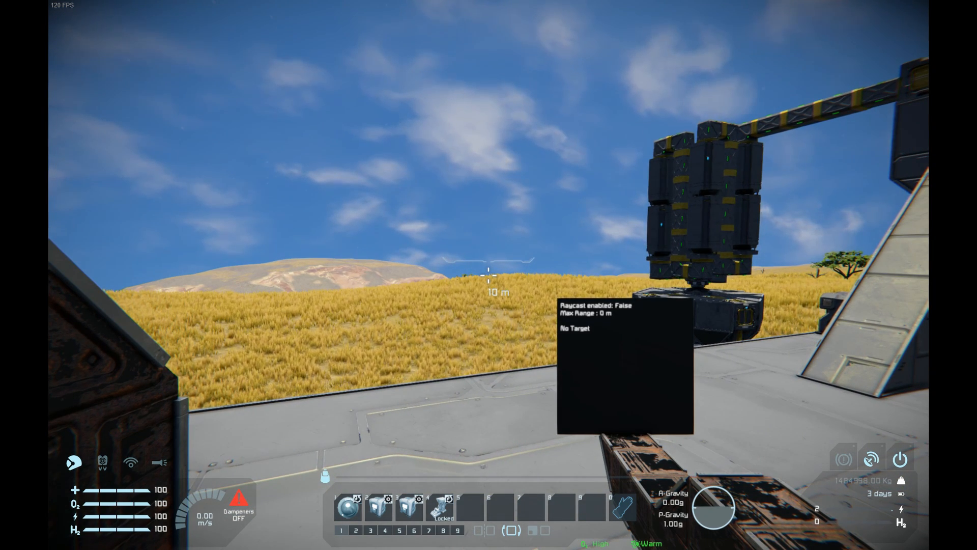
Select Camera 2 in the terminal so the LCD reports raycast enabled, about 63.9 km range.
key("k")
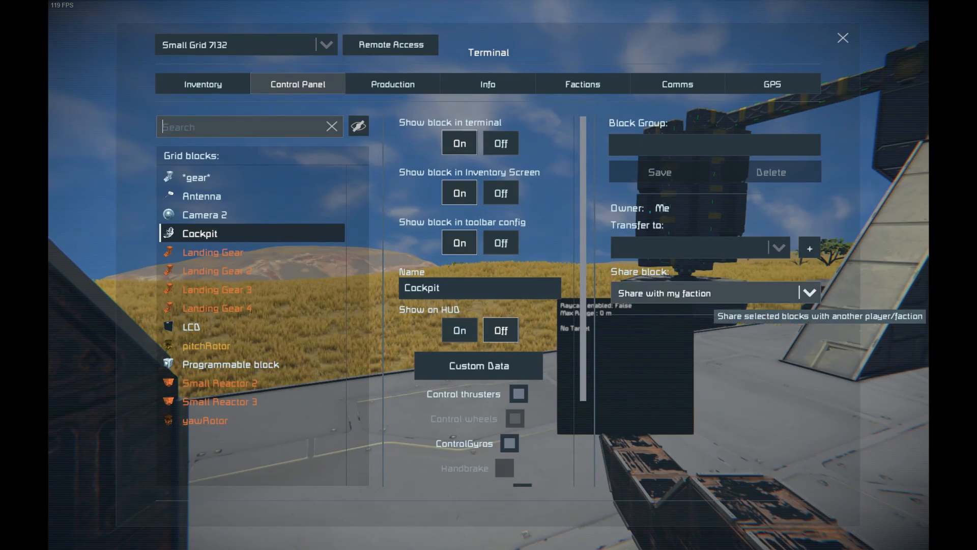
left_click(205, 214)
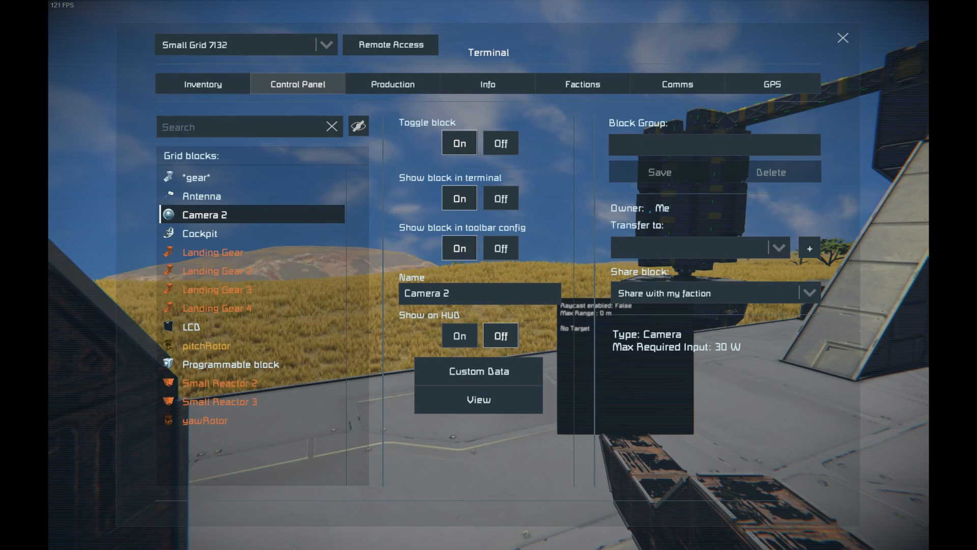
left_click(843, 38)
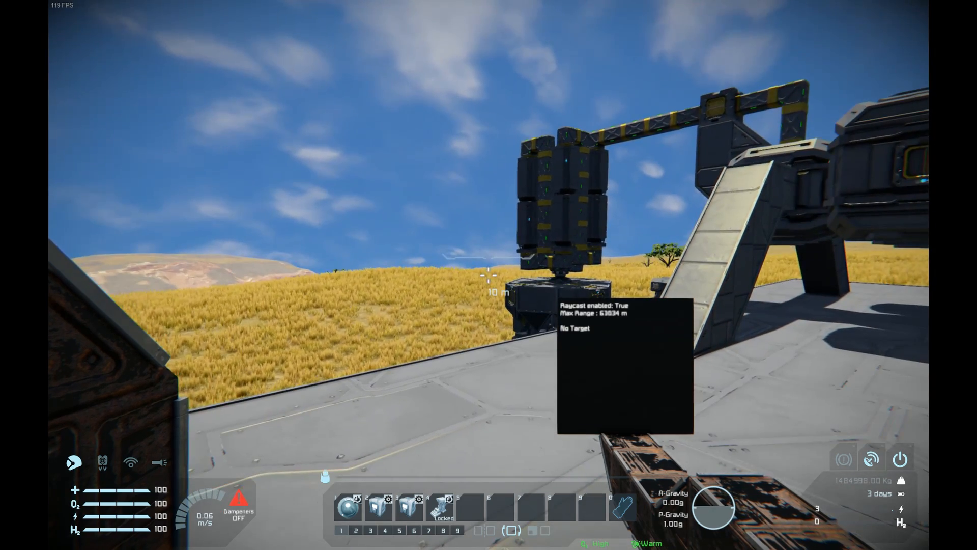
mouse_move(489, 275)
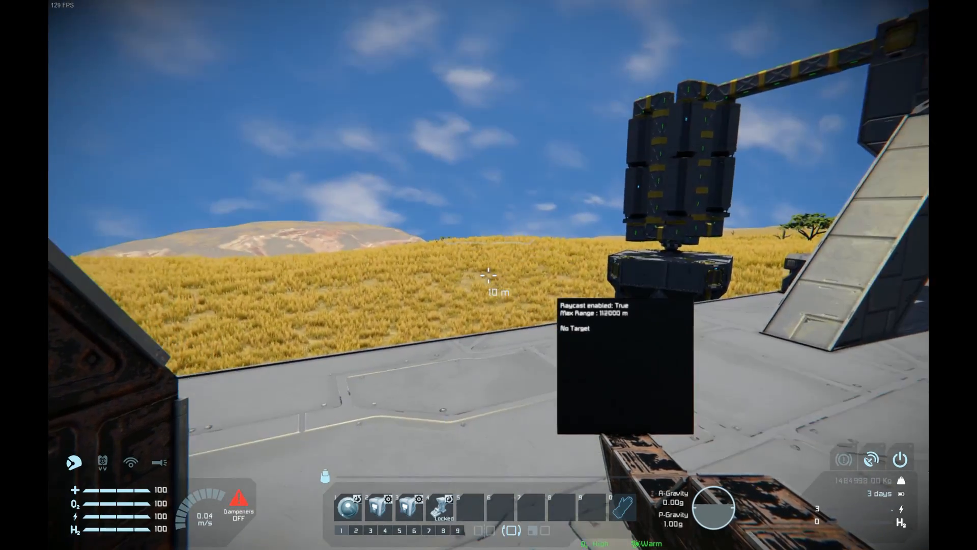
key("k")
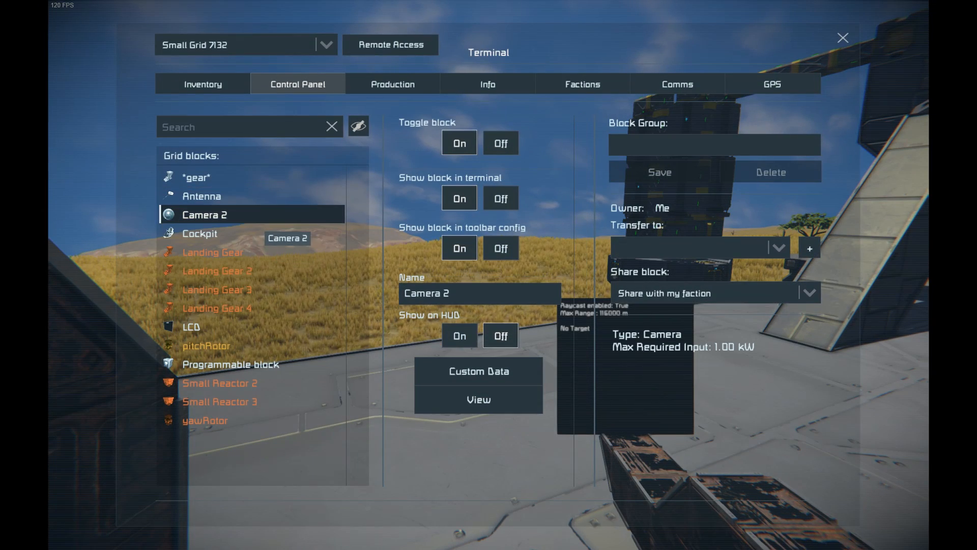
left_click(843, 38)
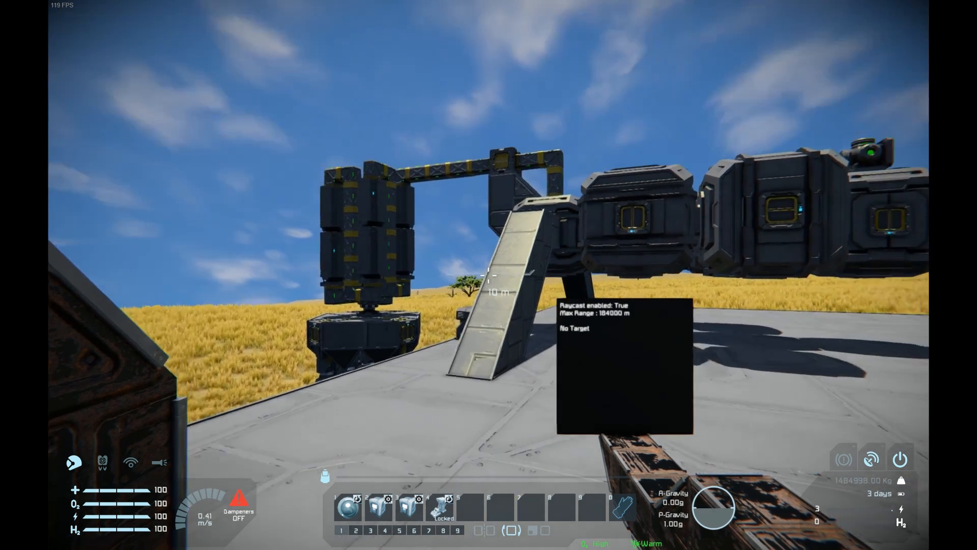
mouse_move(489, 275)
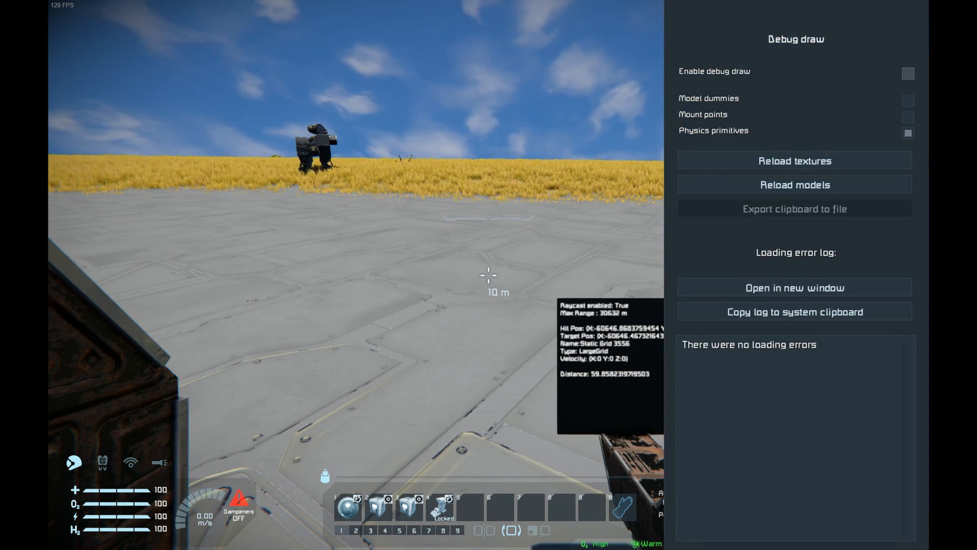
left_click(907, 73)
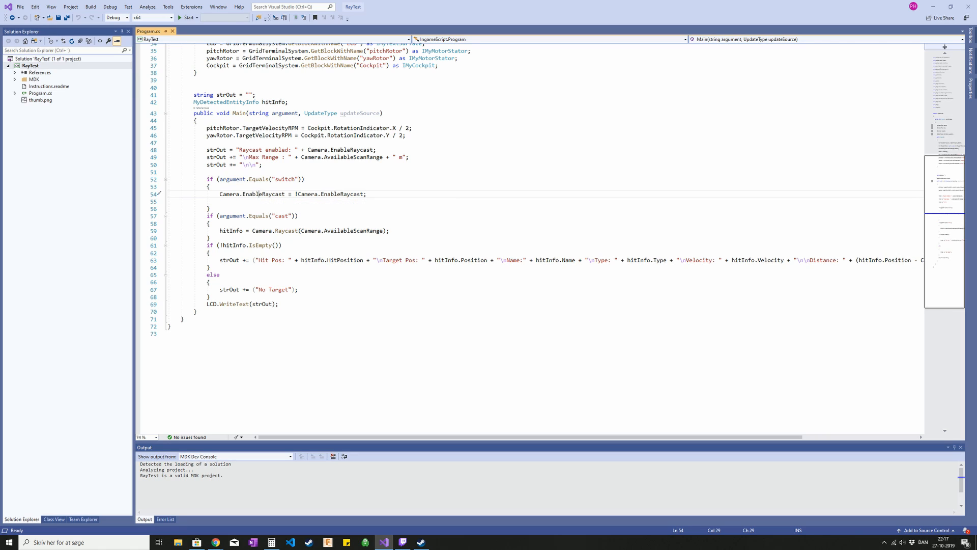
Replace Camera.AvailableScanRange in the cast Raycast call with a fixed 32.
double_click(228, 194)
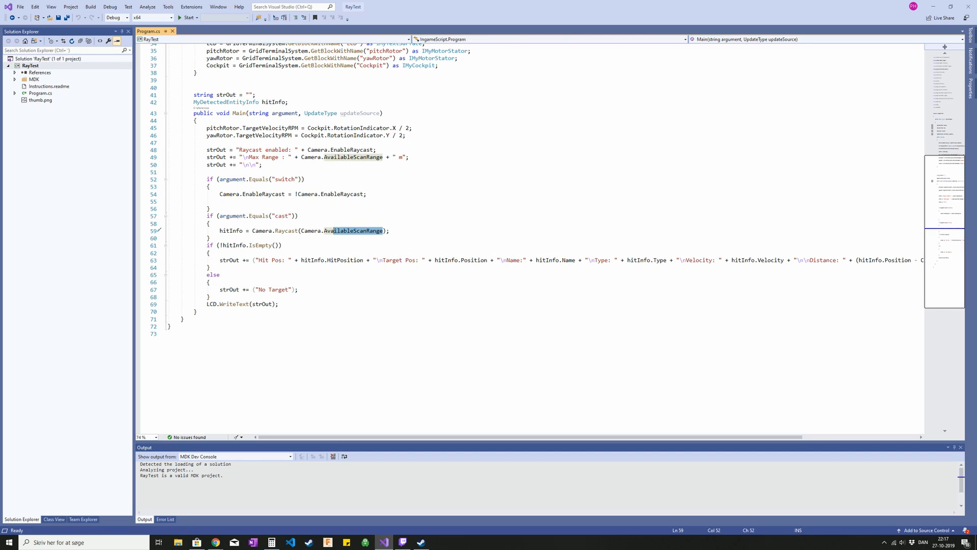
key("Delete")
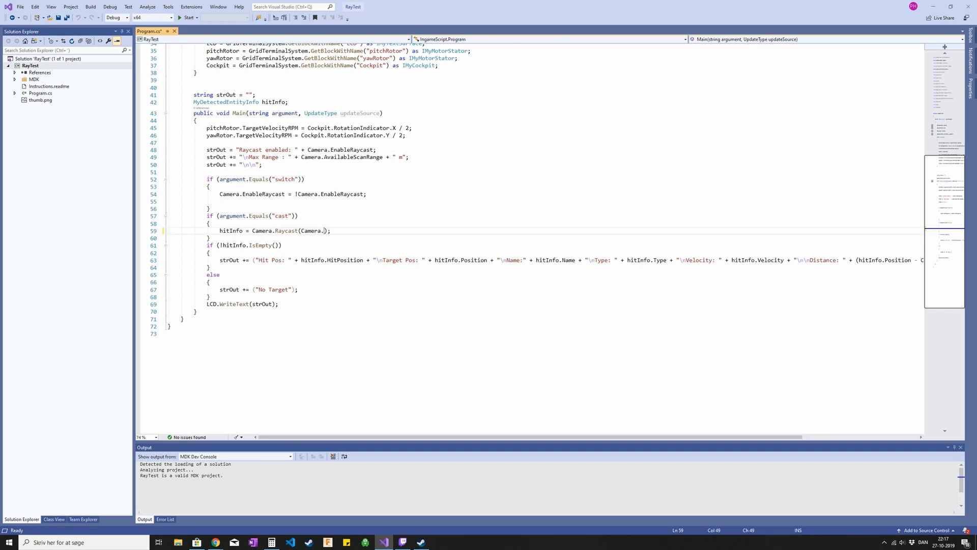
type("ray")
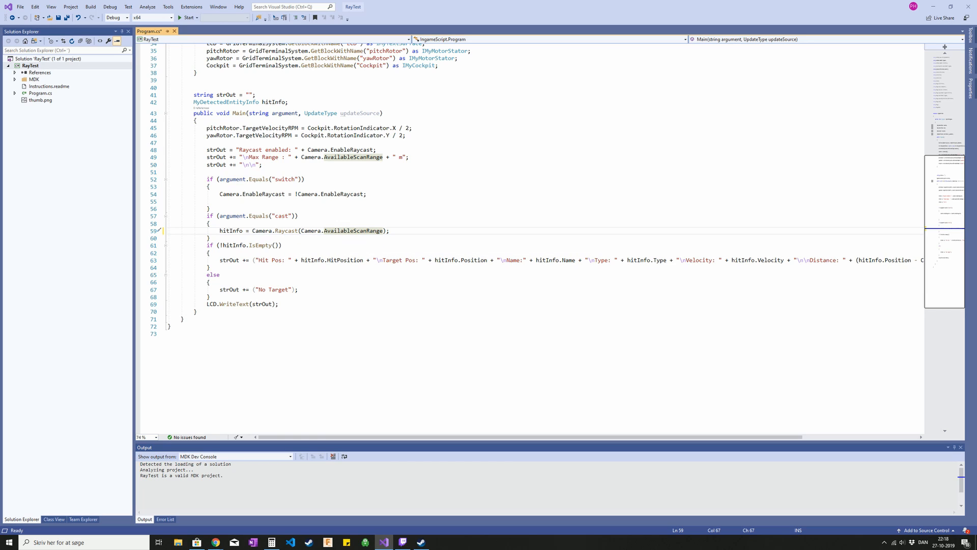
mouse_move(287, 230)
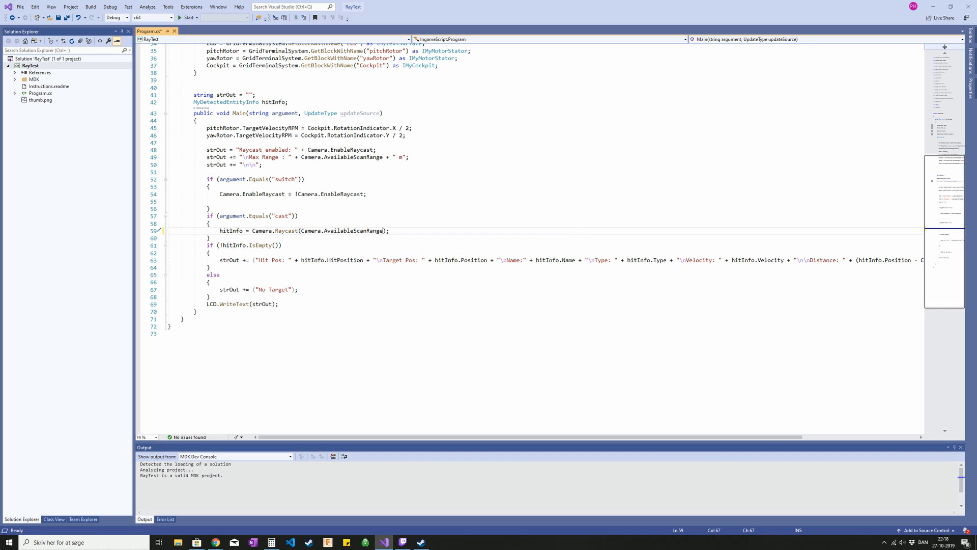
double_click(315, 231)
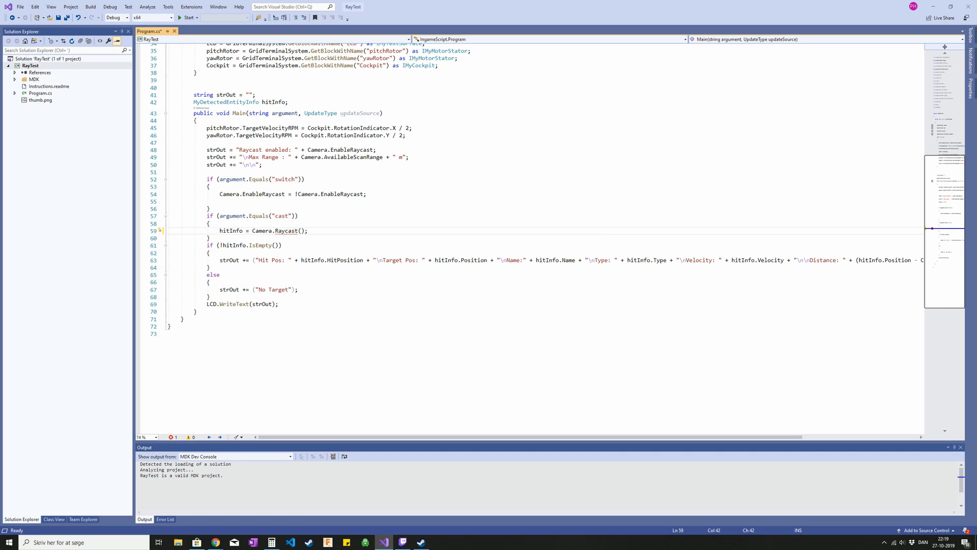
type("32")
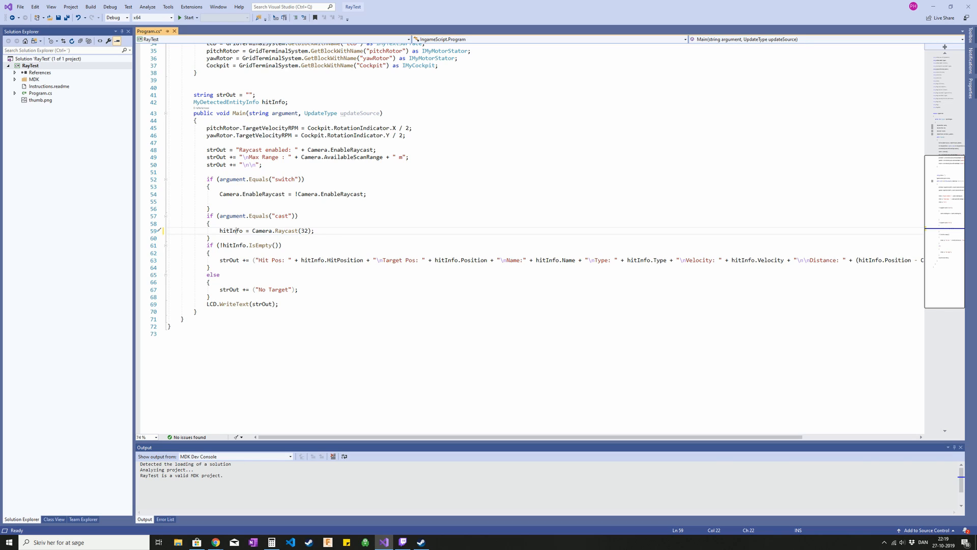
Highlight every hitInfo reference in the script.
double_click(230, 230)
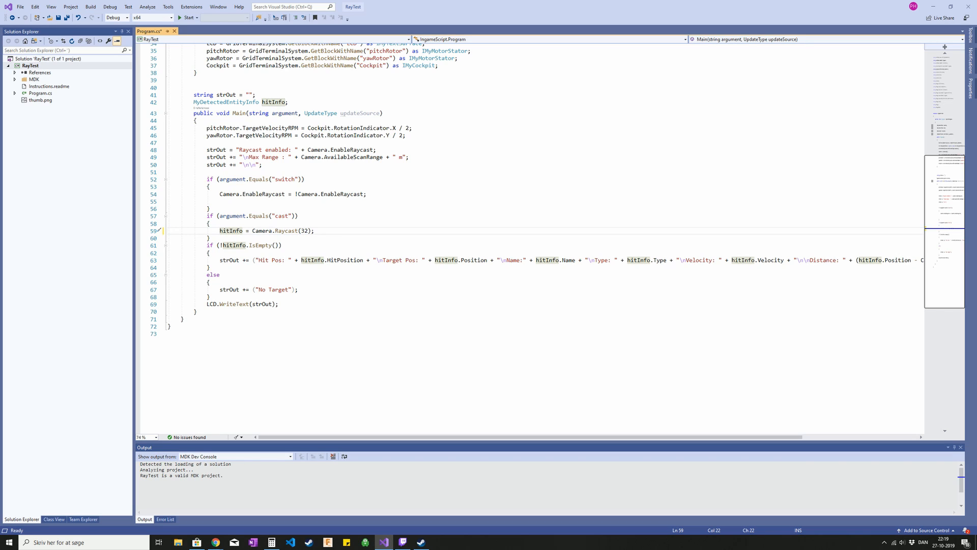
mouse_move(228, 245)
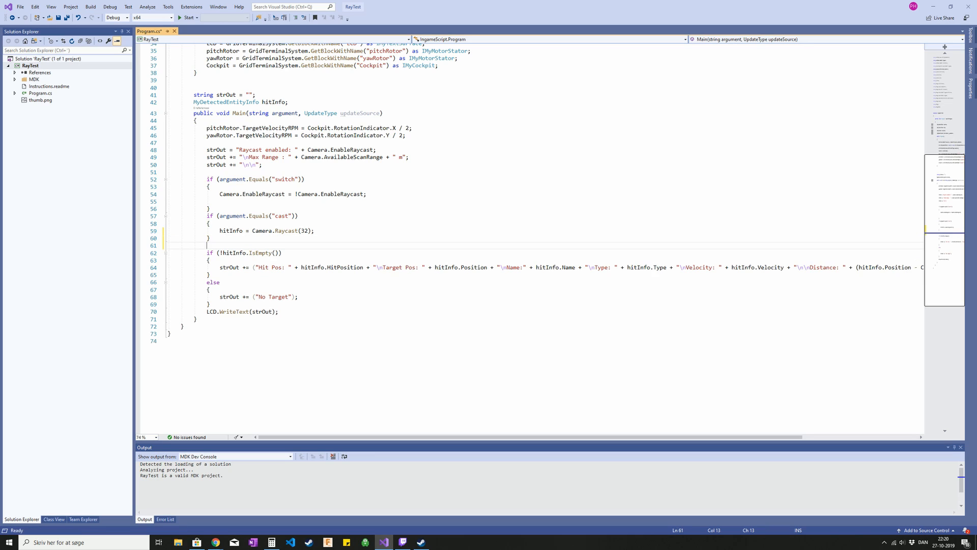
Type 'hitInfo.' on the new line below the cast block.
type("hitInfo.-")
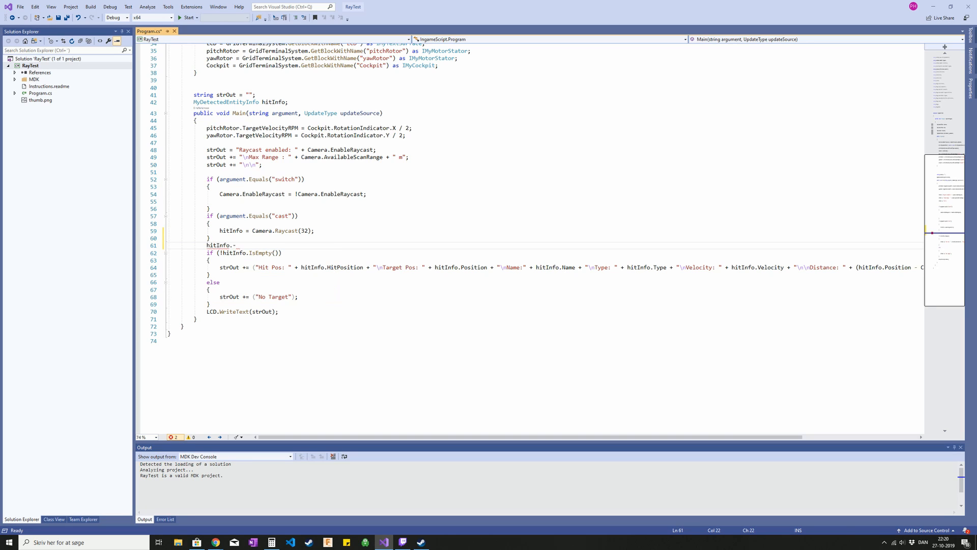
type(".")
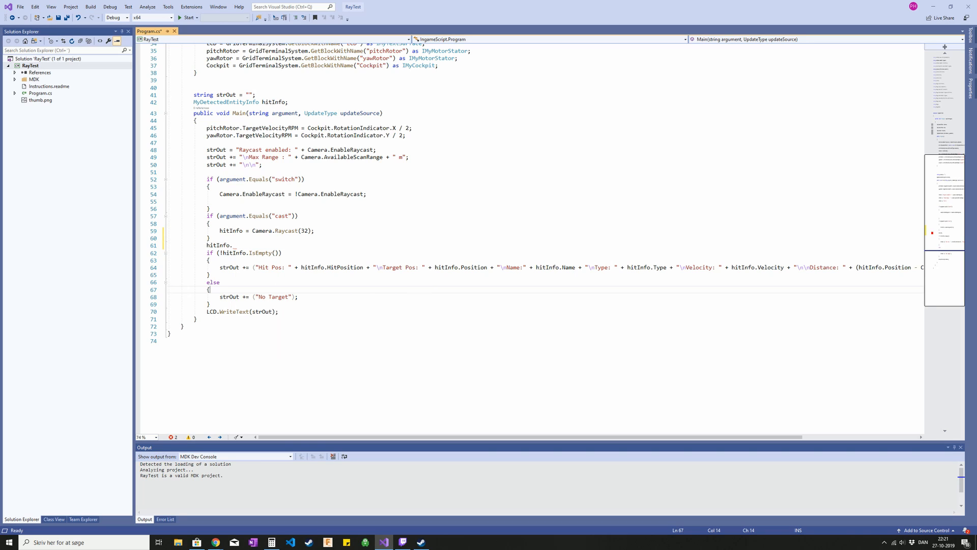
Retype the dot after hitInfo to list members such as HitPosition, Name and Type.
left_click(236, 245)
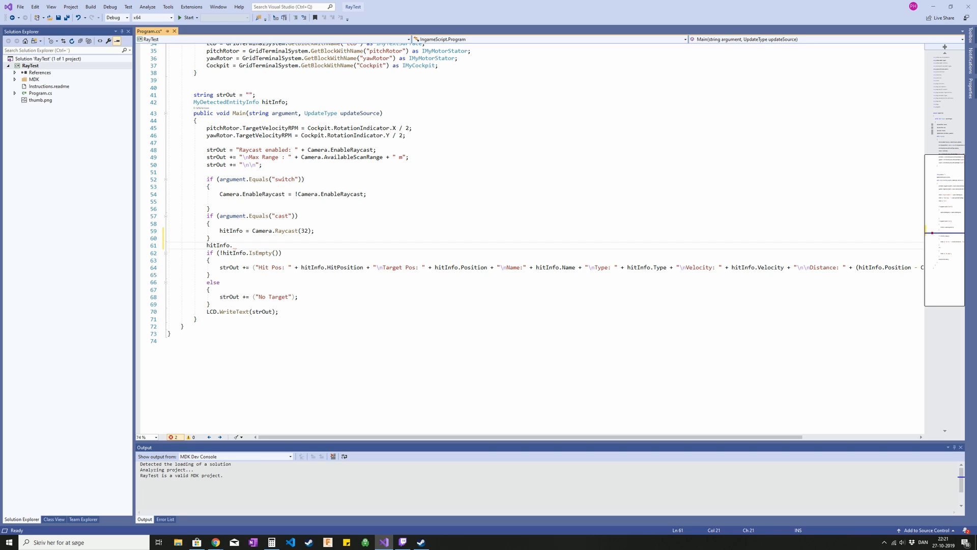
type(".")
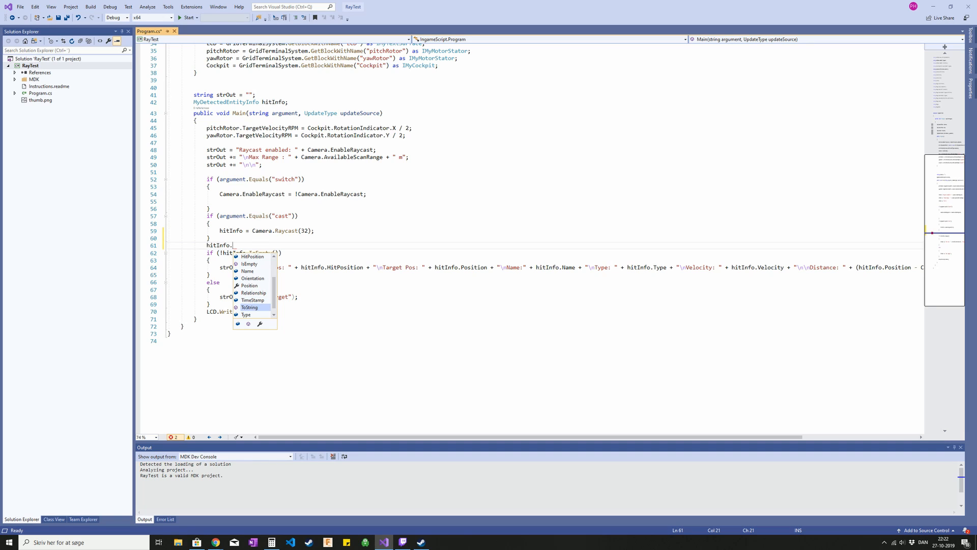
mouse_move(250, 306)
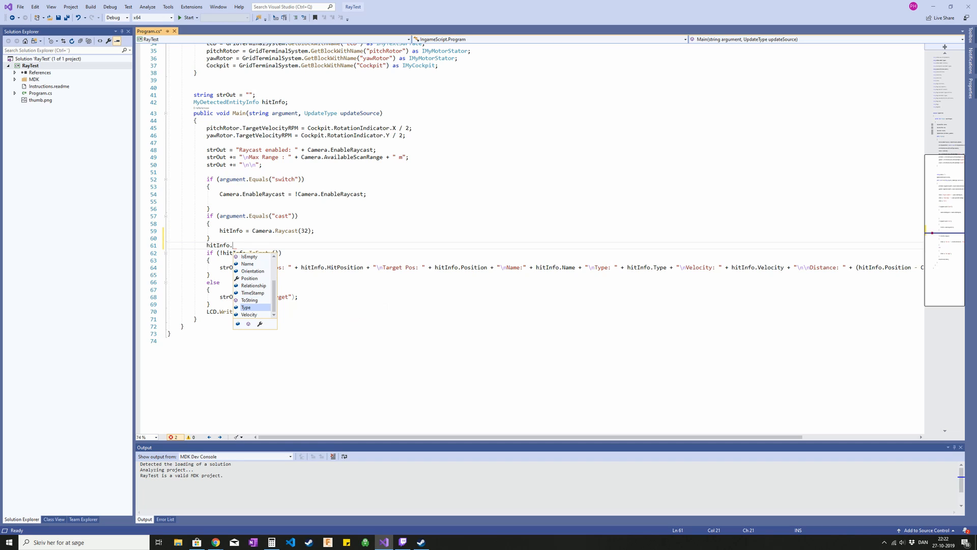
mouse_move(246, 307)
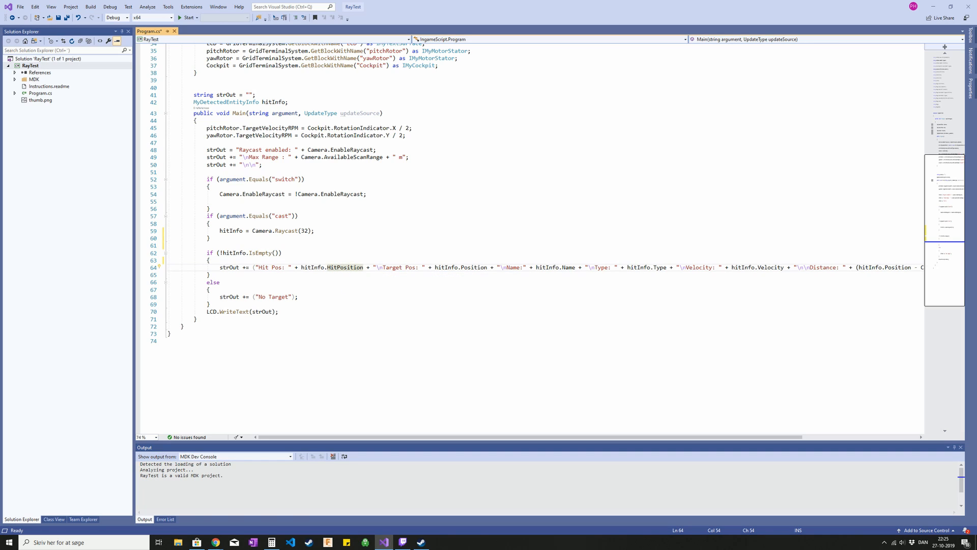
mouse_move(342, 267)
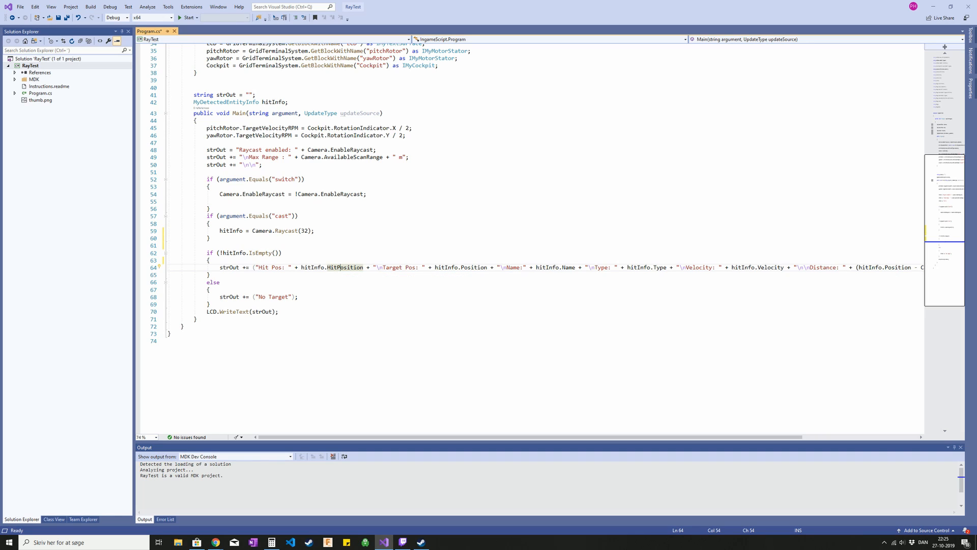
mouse_move(343, 267)
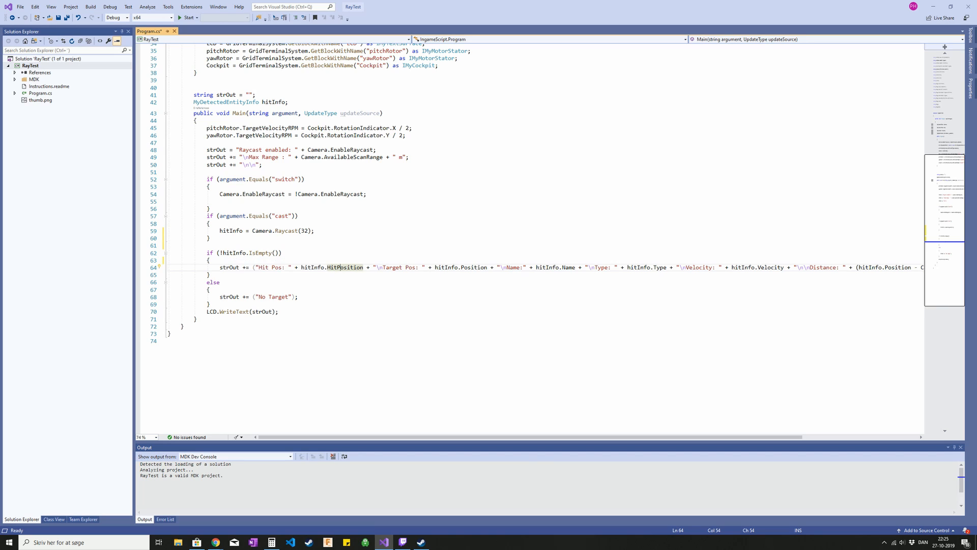
left_click(211, 261)
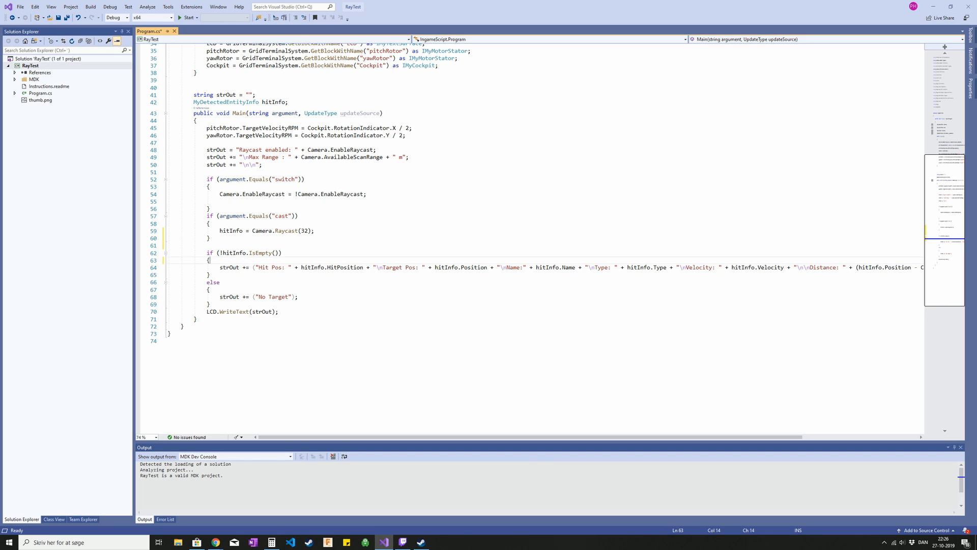
Write double distance = (hitInfo.HitPosition.Value - Camera.GetPosition()).Length on line 64.
type("doubl")
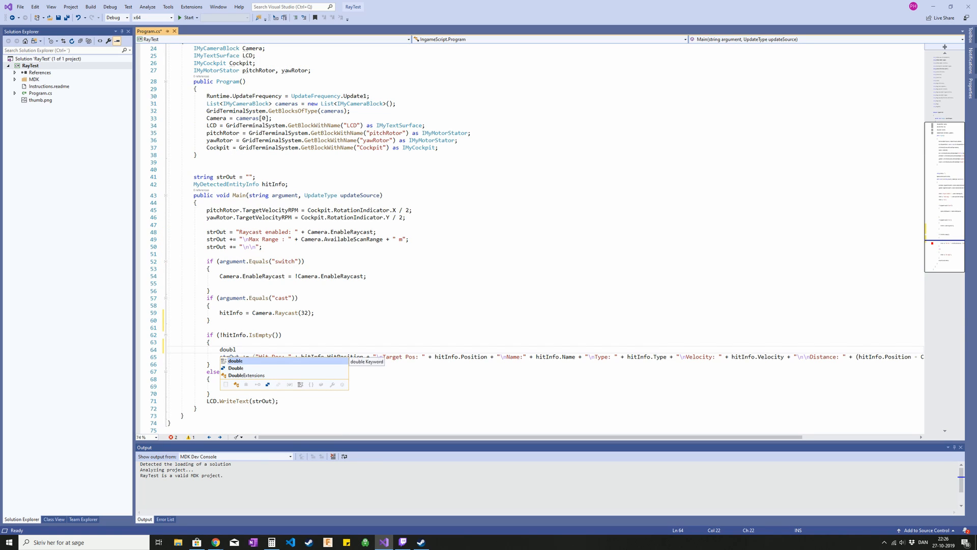
type("distance = (")
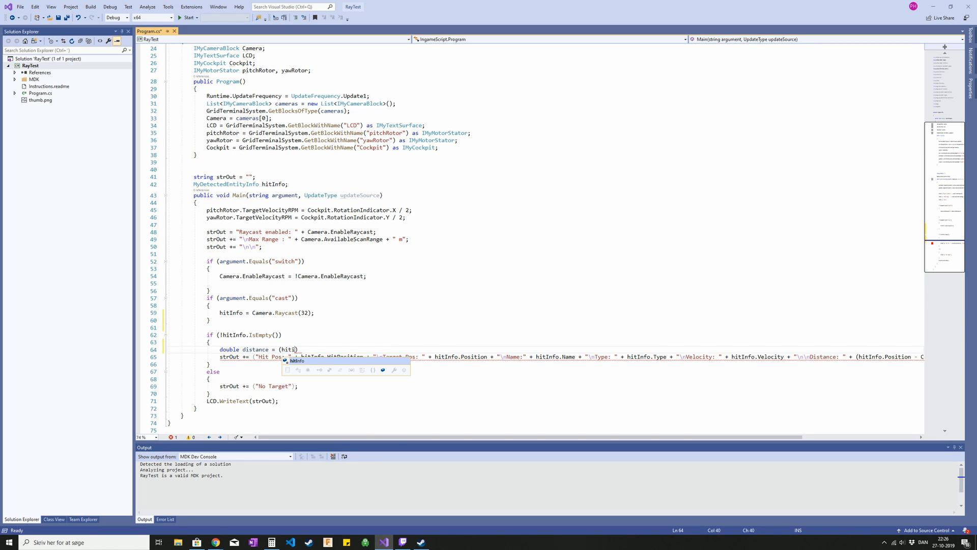
type("hit")
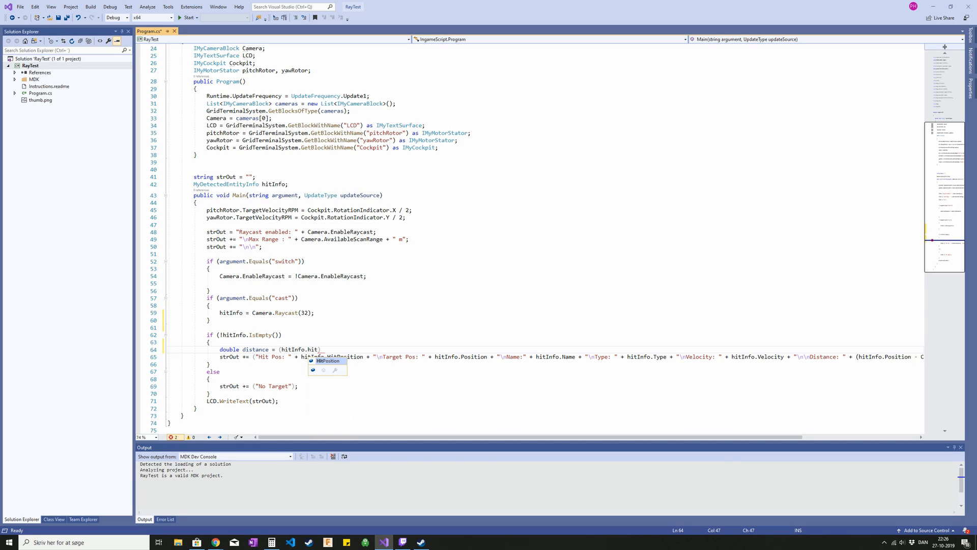
key("Tab")
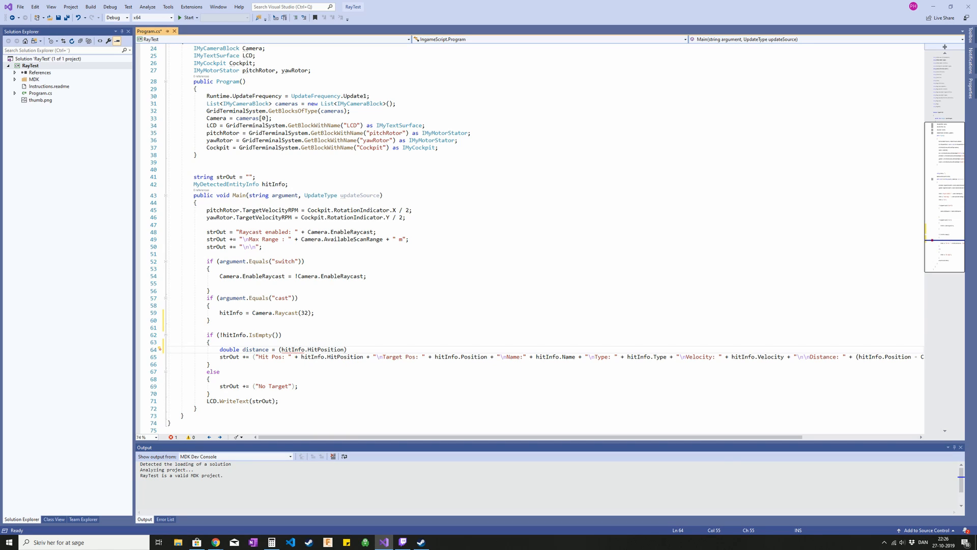
type(".Value - ca")
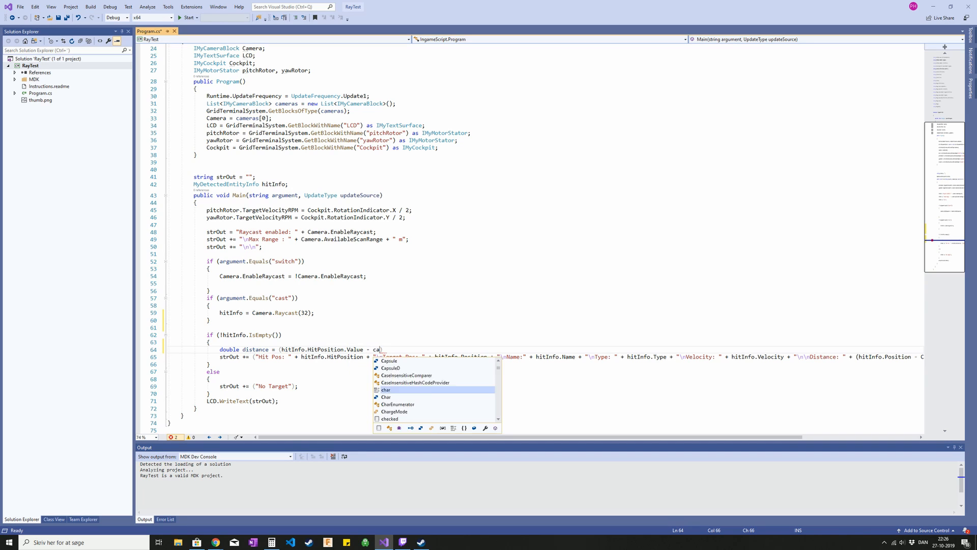
type("mera.get")
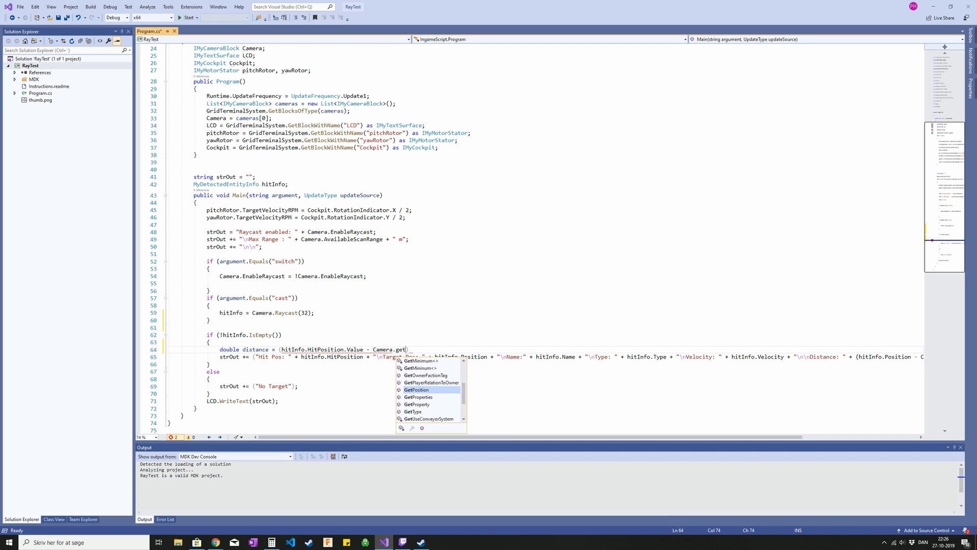
key("Tab")
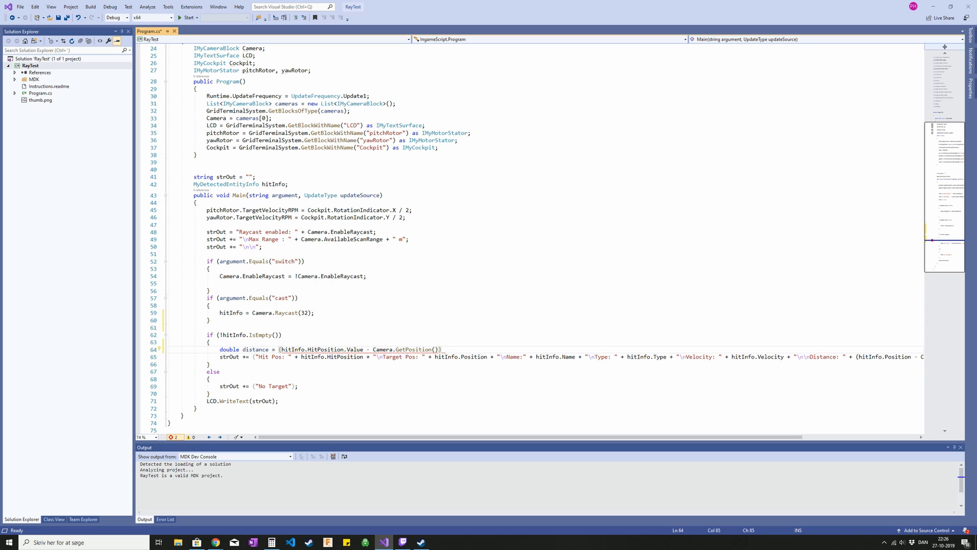
type(".Length;")
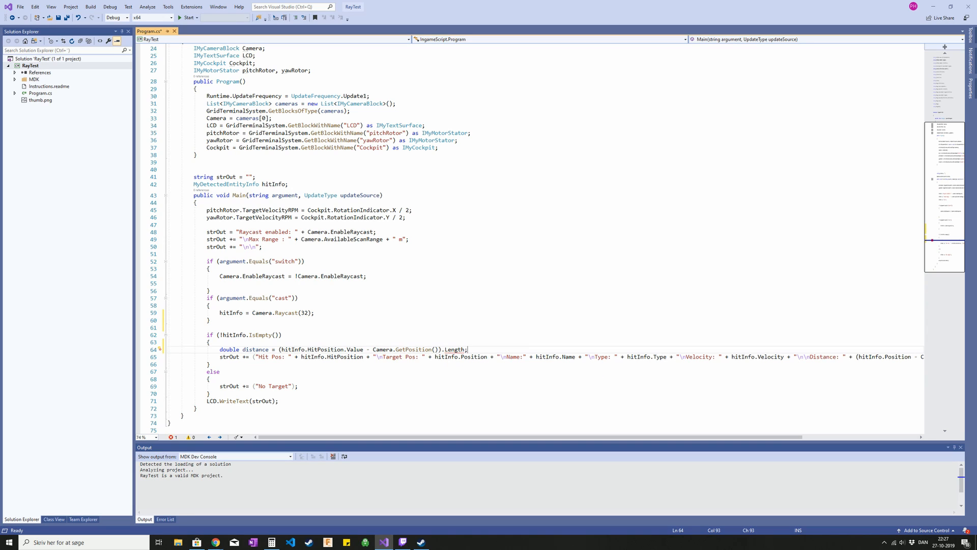
Close the Length() call, then begin replacing Raycast's 32 argument by typing 'Cam'.
type("()")
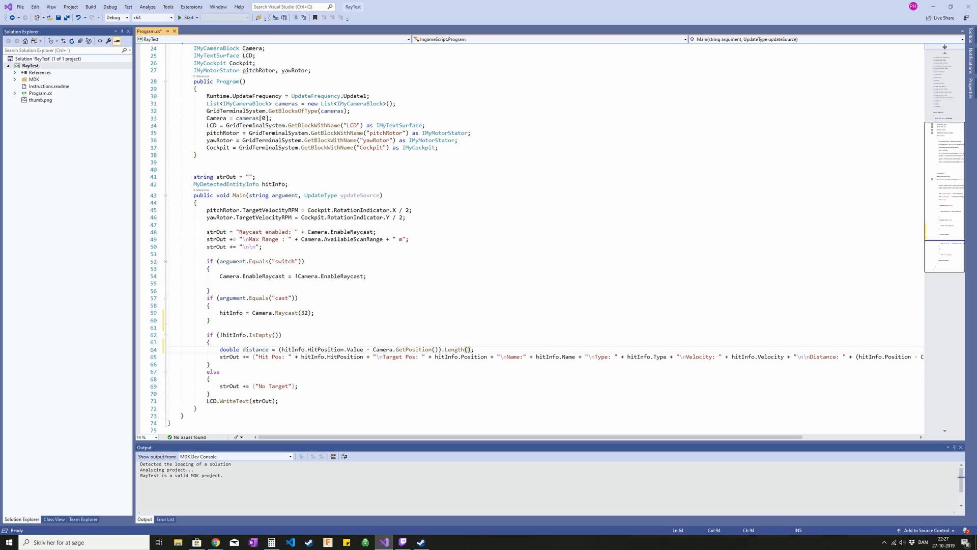
left_click_drag(209, 297, 474, 349)
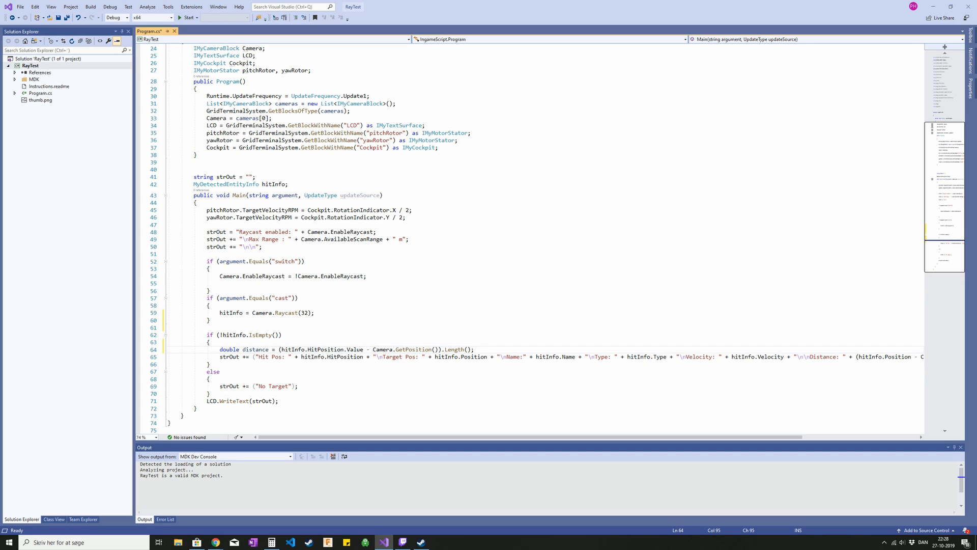
left_click(475, 349)
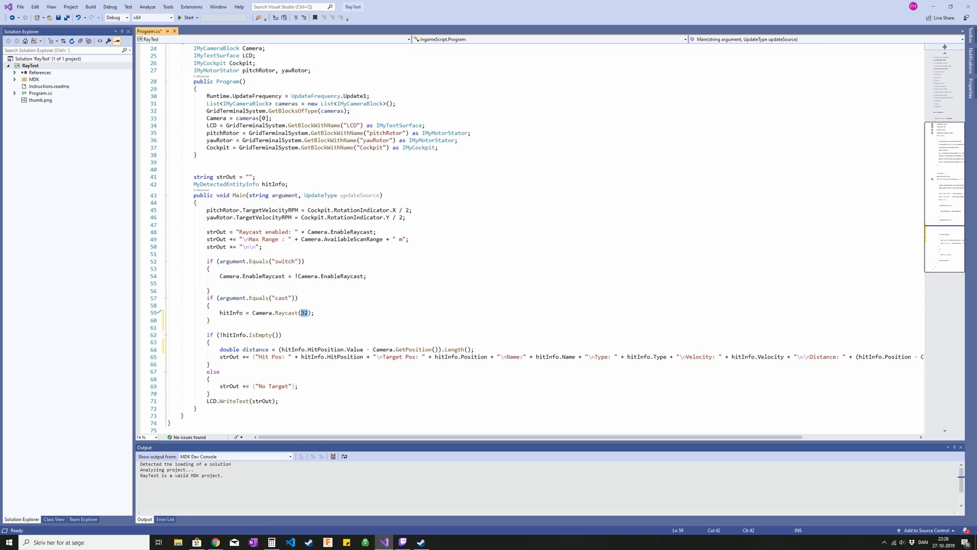
type("Cam")
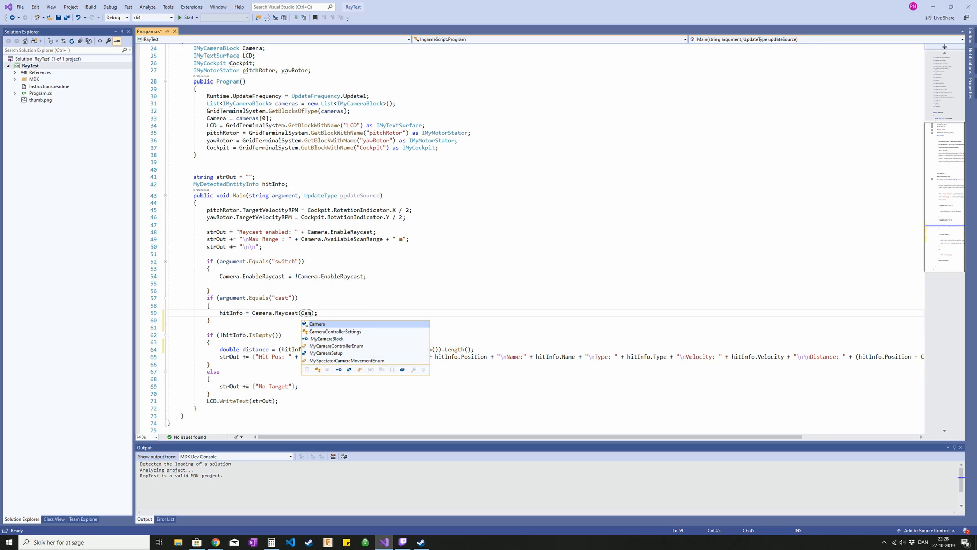